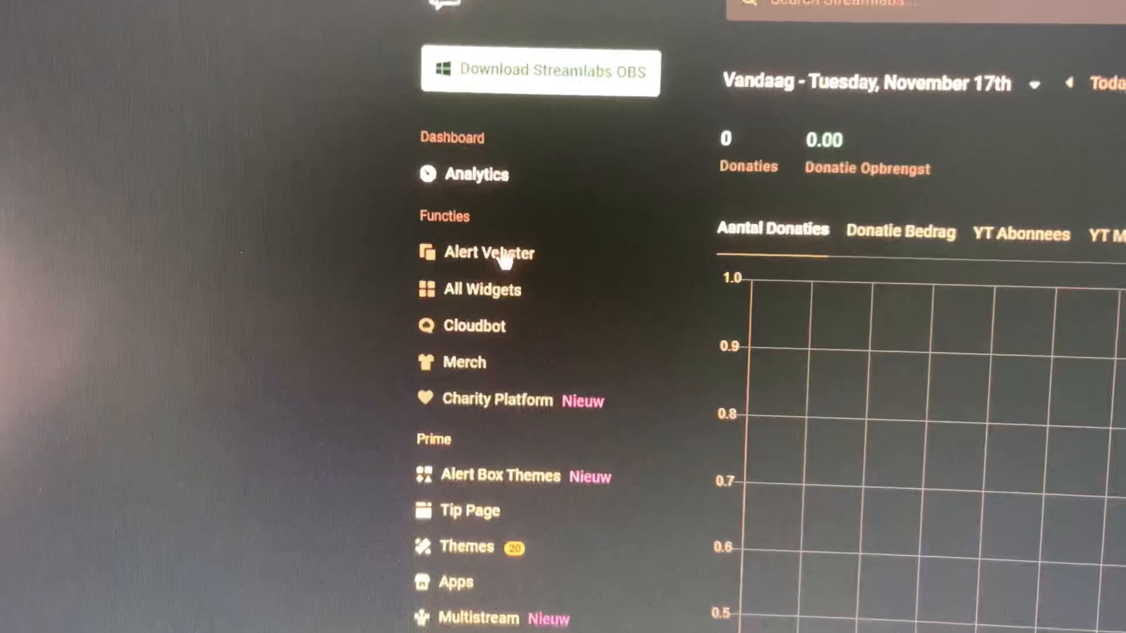
Open the Alert Box widget and scroll down to its Global Settings.
{"action": "left_click", "coordinate": [490, 252]}
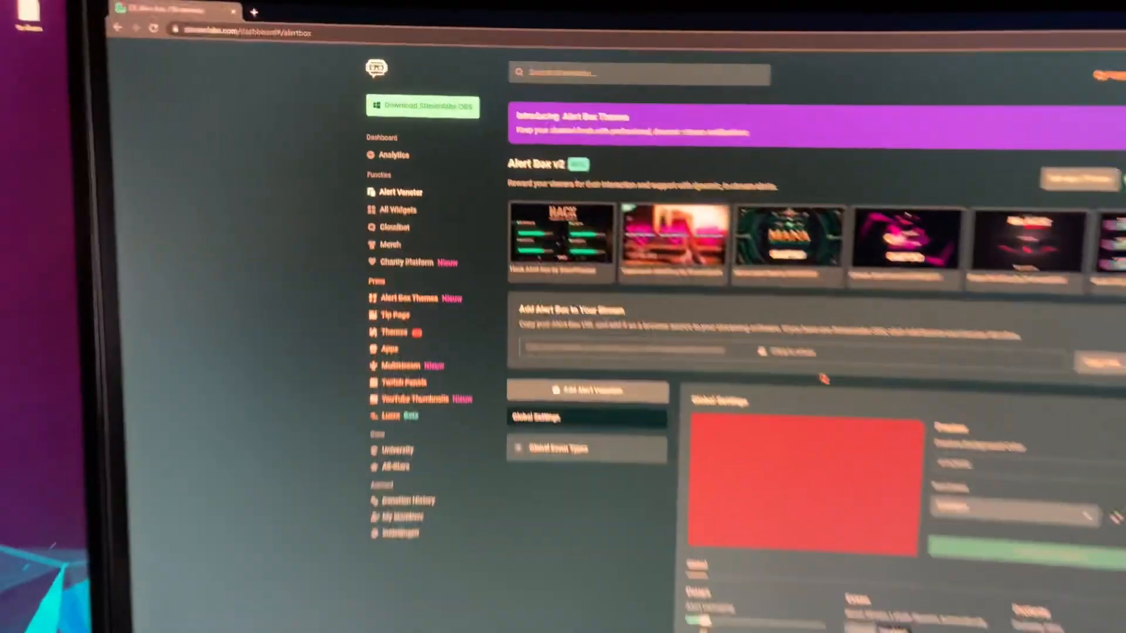
{"action": "scroll", "scroll_direction": "down", "scroll_amount": 3}
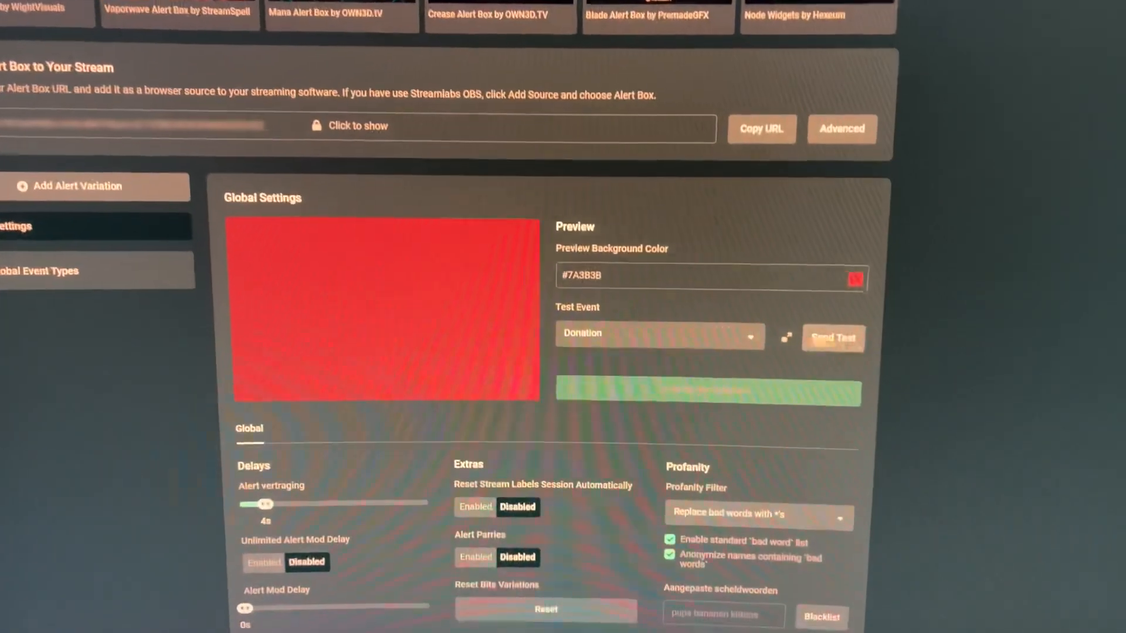
Send a test Donation alert to the Alert Box preview.
{"action": "left_click", "coordinate": [657, 333]}
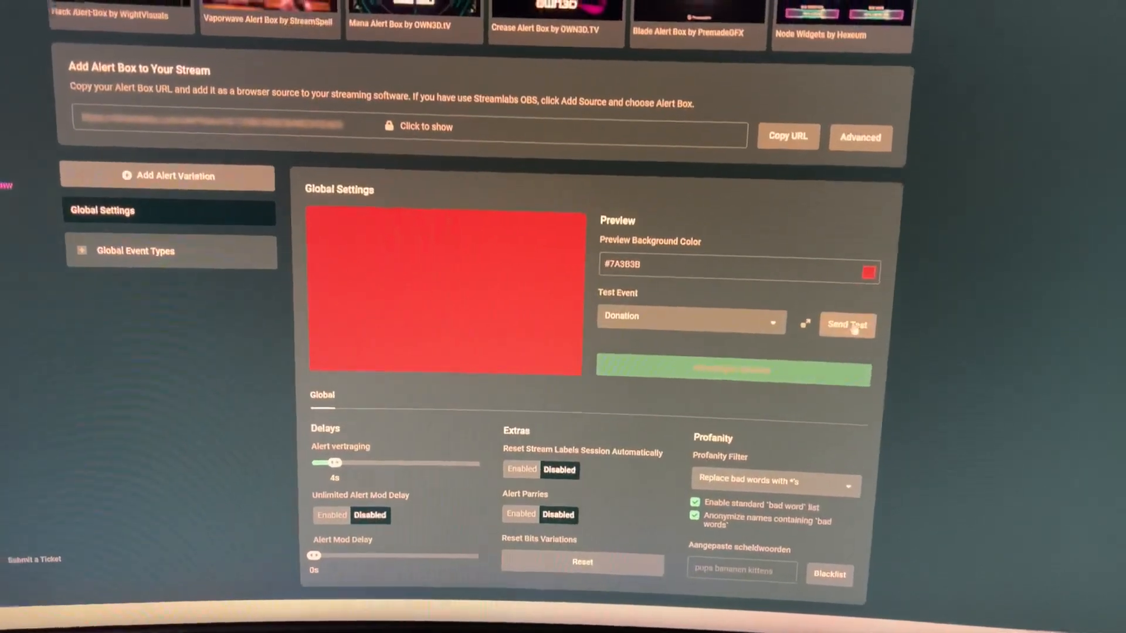
{"action": "left_click", "coordinate": [847, 324]}
{"action": "type", "text": "bad word"}
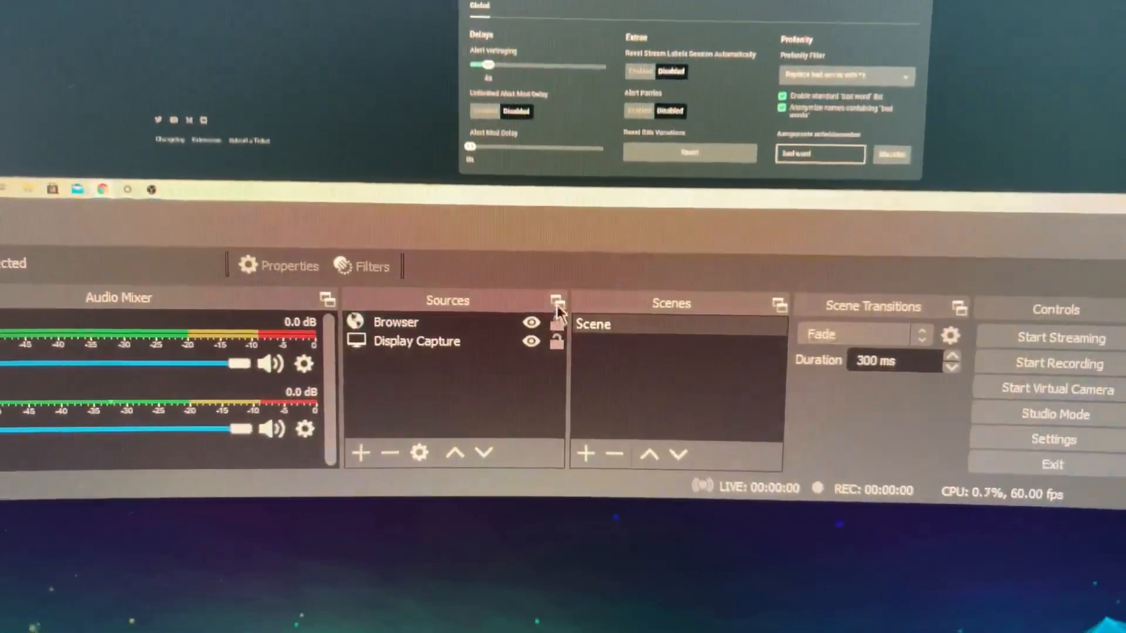
Start adding a Browser source to the OBS scene.
{"action": "left_click", "coordinate": [361, 453]}
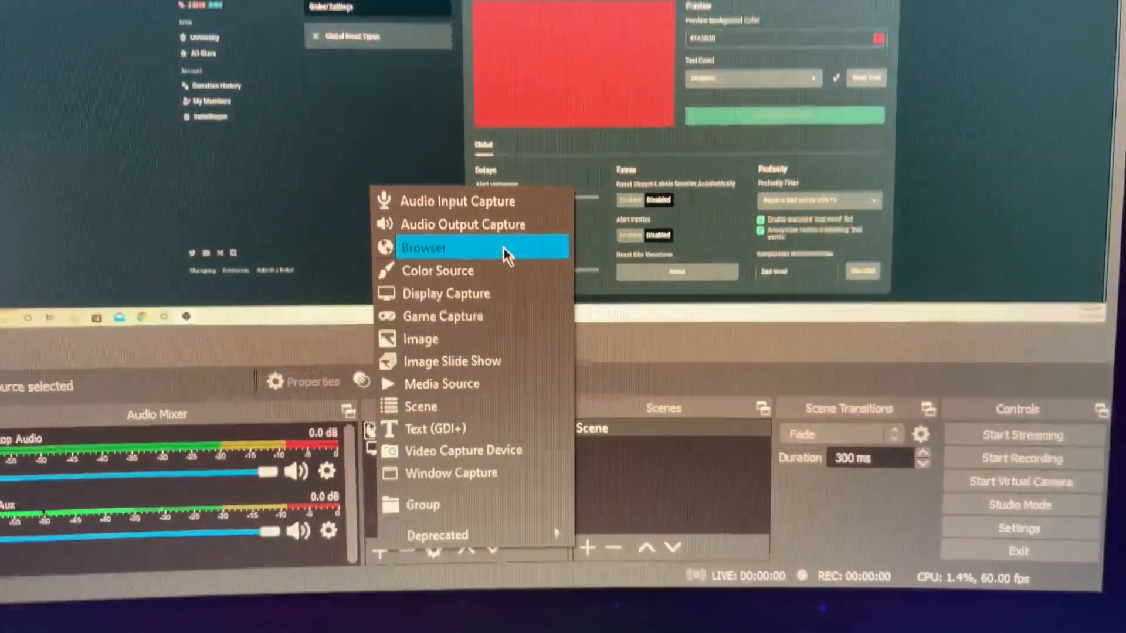
{"action": "left_click", "coordinate": [423, 247]}
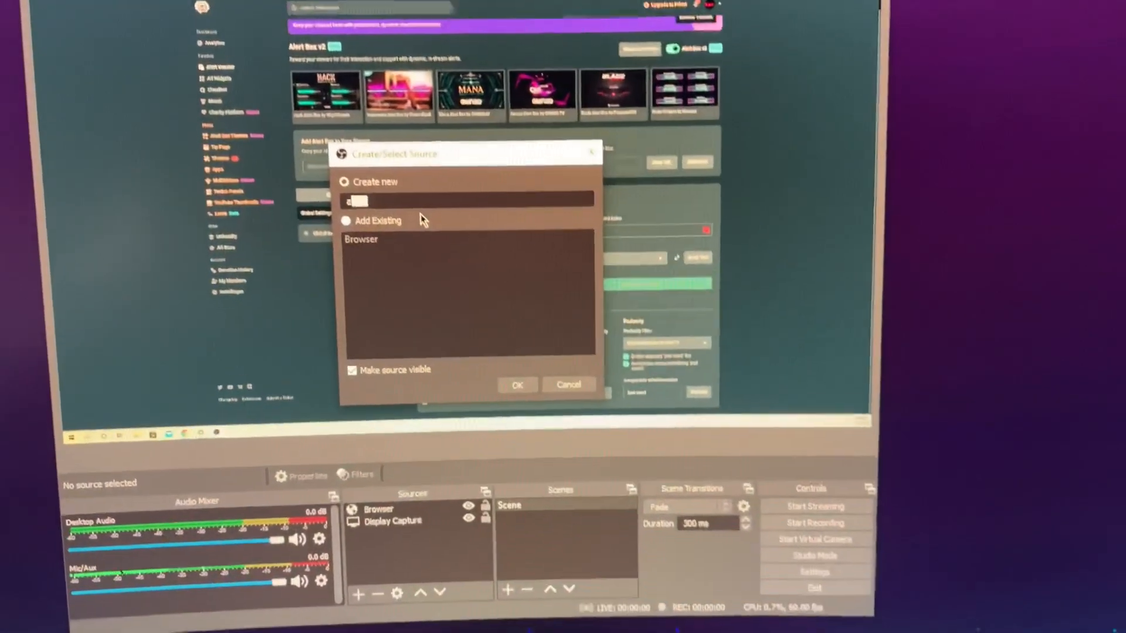
Name the new browser source 'alert' and discard its unsaved property changes.
{"action": "type", "text": "alert"}
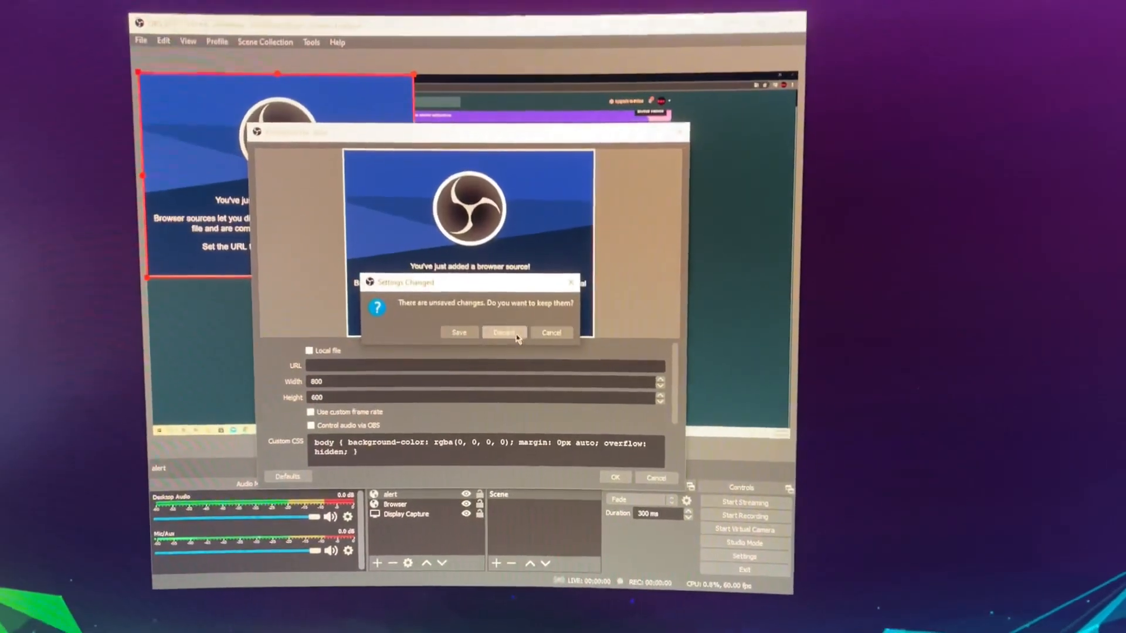
{"action": "left_click", "coordinate": [504, 332]}
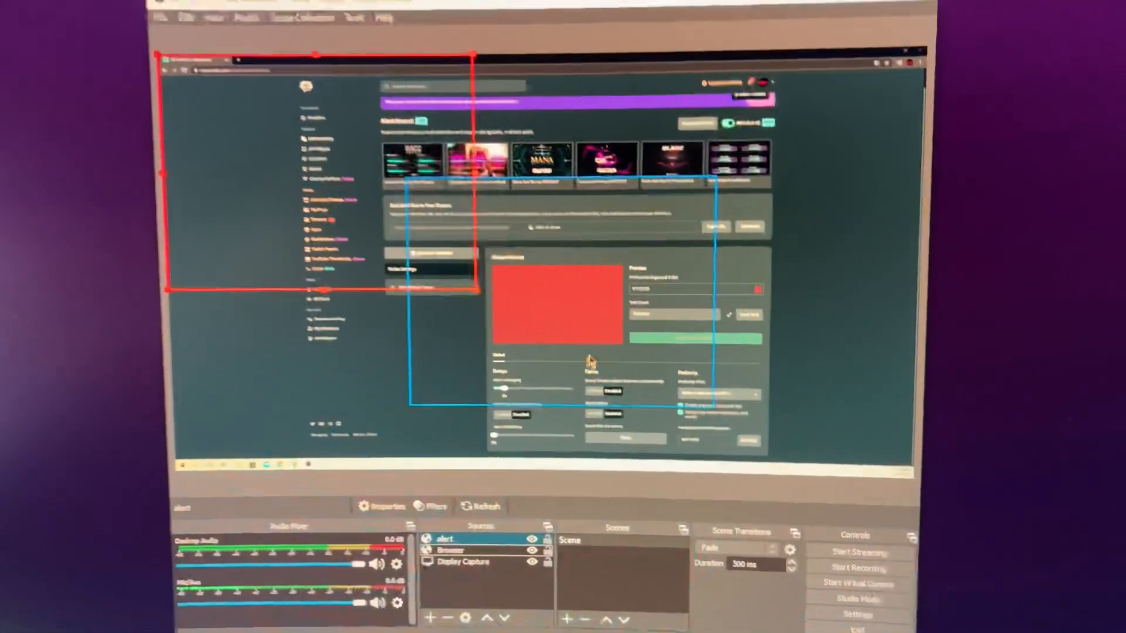